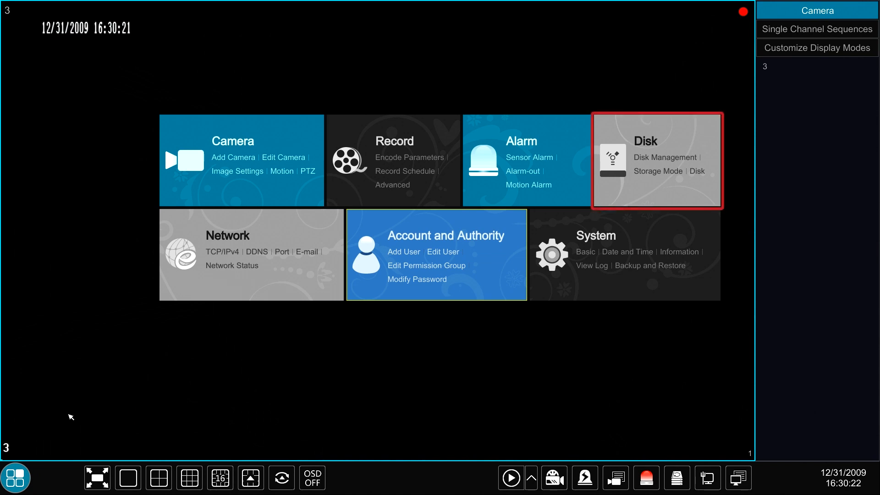
{"action": "mouse_move", "coordinate": [299, 339]}
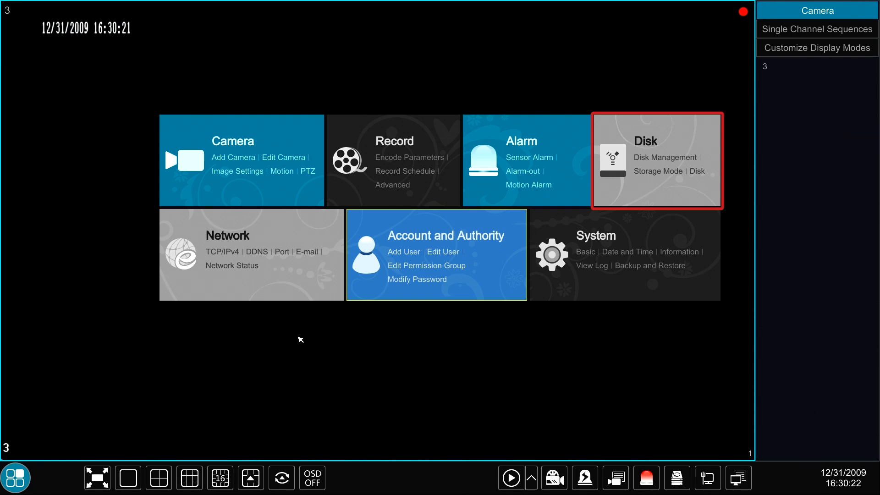
Go from the main menu into Disk Management, listing Disk3 at 931 GB read-write.
{"action": "left_click", "coordinate": [666, 158]}
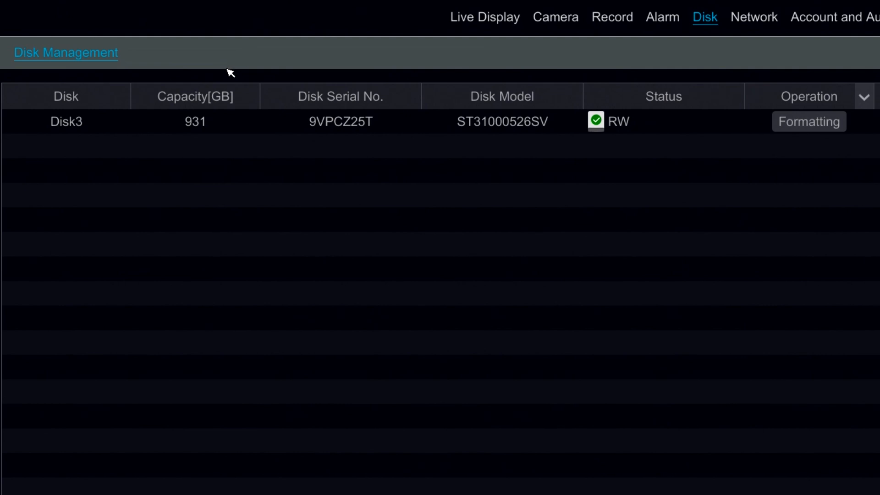
{"action": "left_click", "coordinate": [65, 121]}
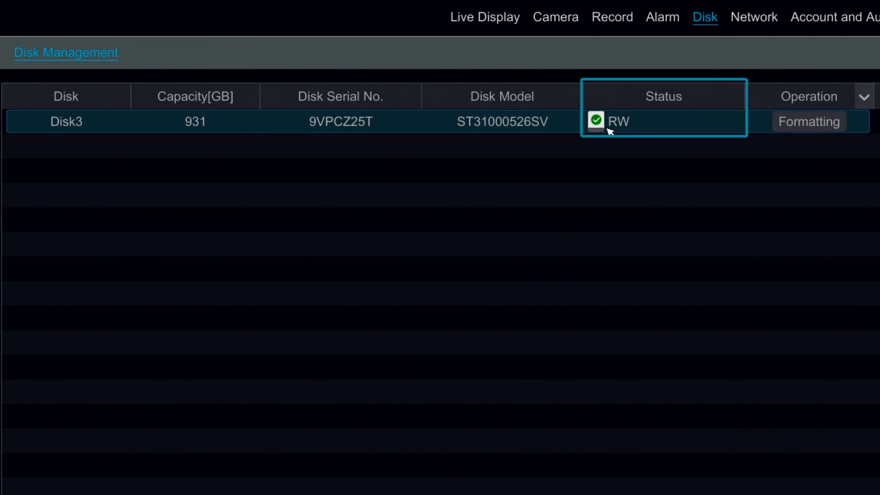
{"action": "mouse_move", "coordinate": [602, 135]}
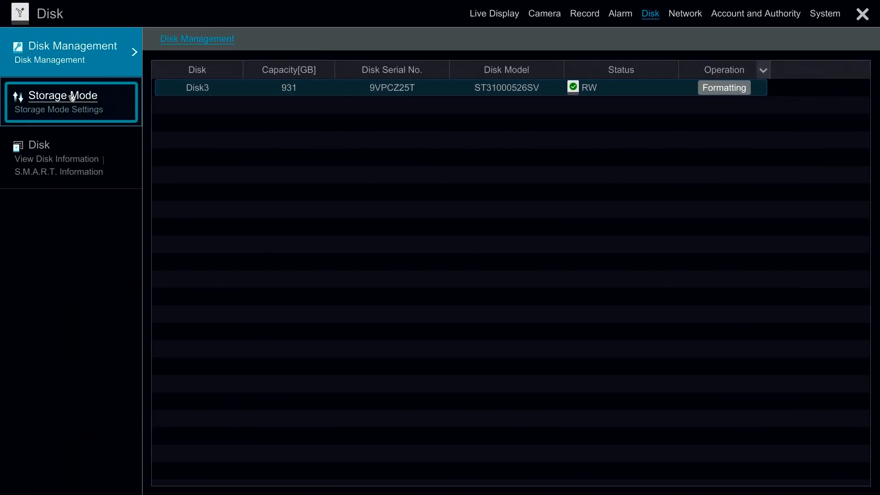
In Storage Mode, select group 2 and add Disk3 to it.
{"action": "left_click", "coordinate": [63, 102]}
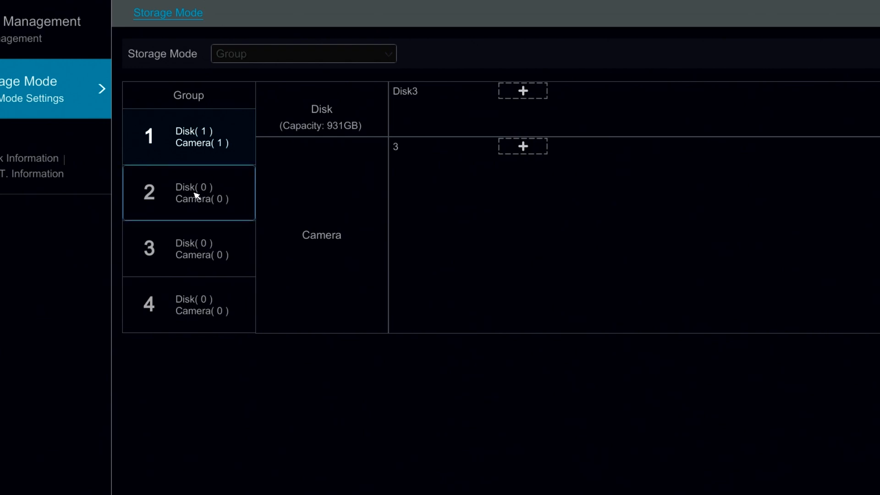
{"action": "left_click", "coordinate": [188, 192]}
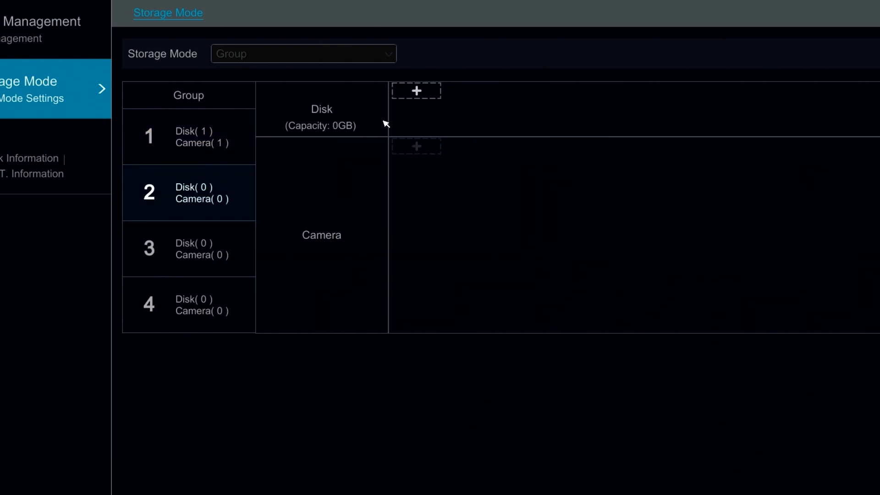
{"action": "left_click", "coordinate": [416, 91]}
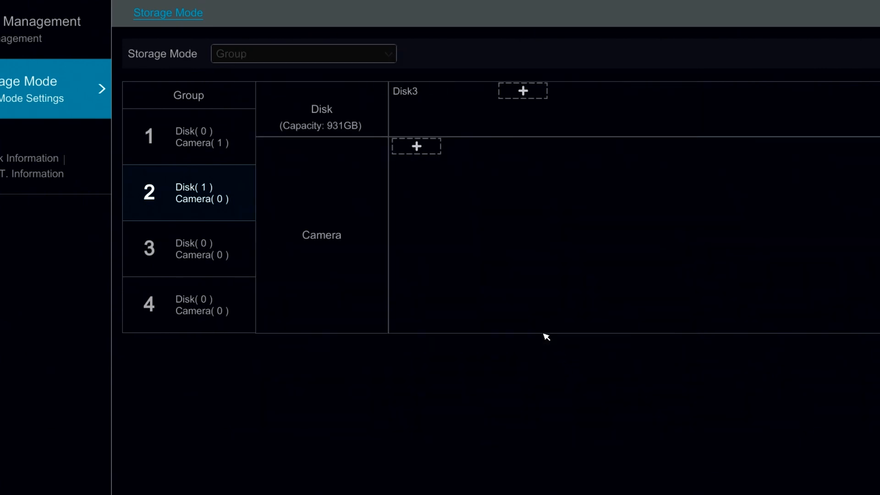
Add camera 3 to storage group 2, leaving group 1 empty.
{"action": "left_click", "coordinate": [417, 147]}
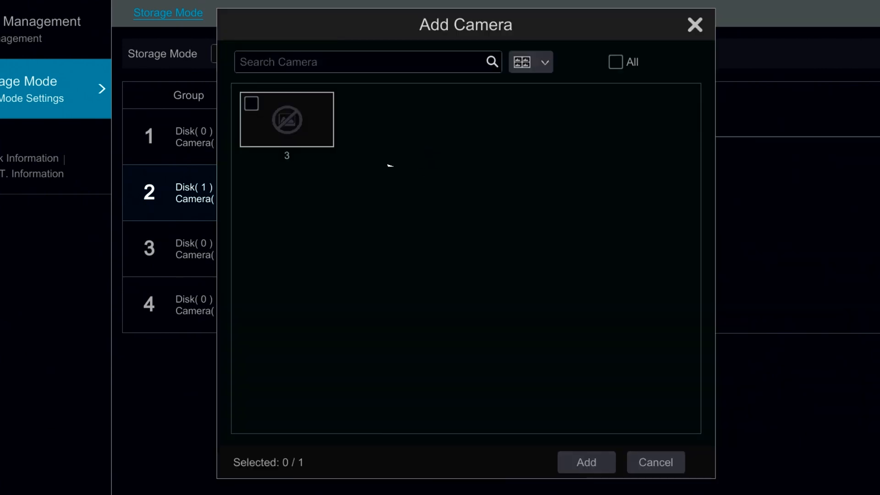
{"action": "left_click", "coordinate": [585, 462]}
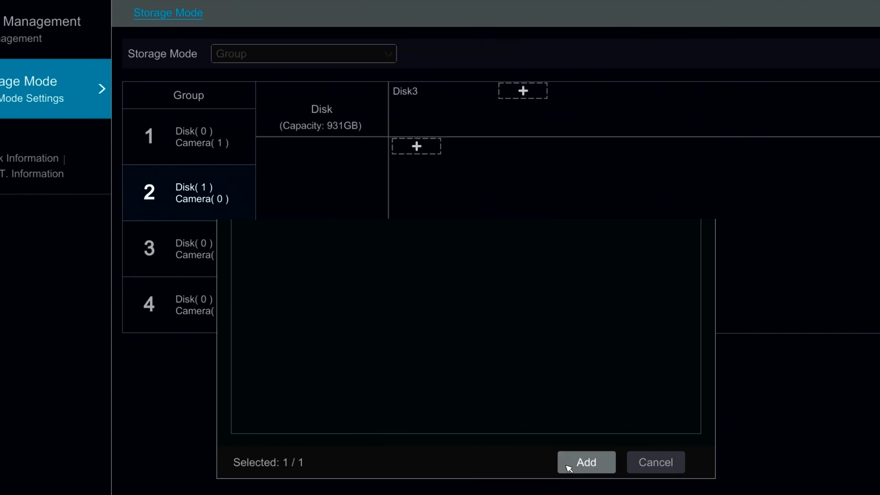
{"action": "left_click", "coordinate": [586, 463]}
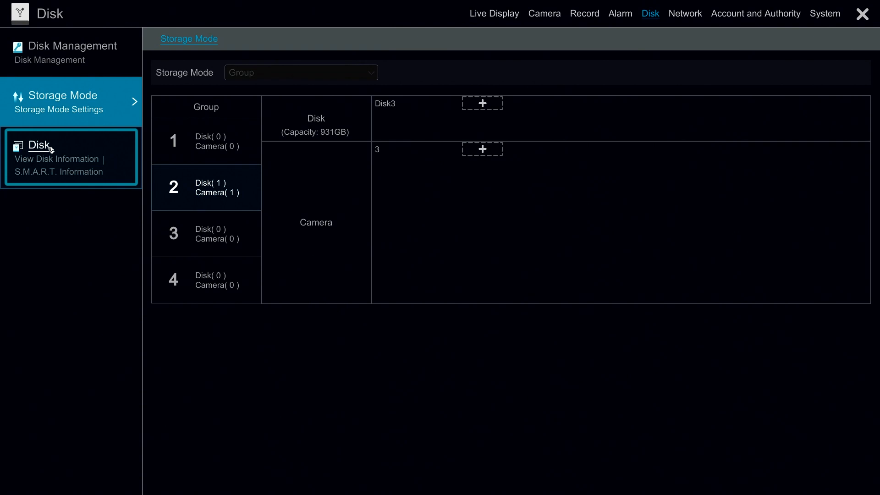
Show the disk information table with Disk3 as a local read-write disk in group 2.
{"action": "left_click", "coordinate": [39, 145]}
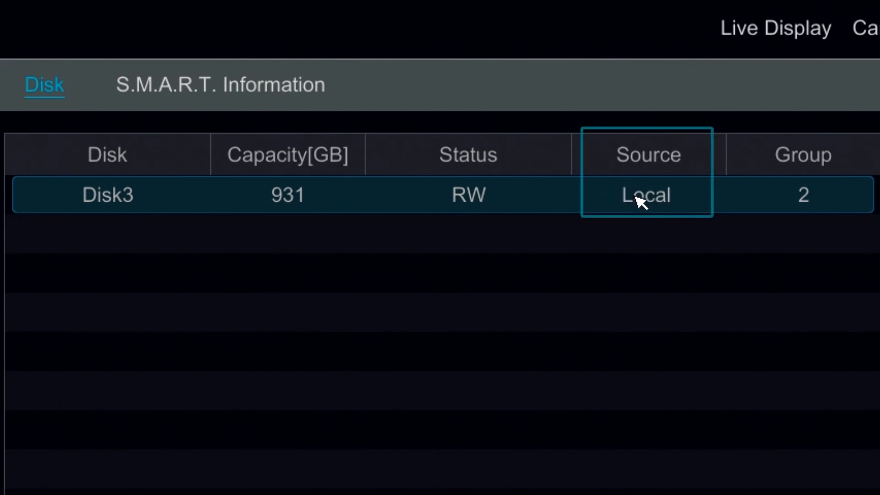
{"action": "mouse_move", "coordinate": [653, 199]}
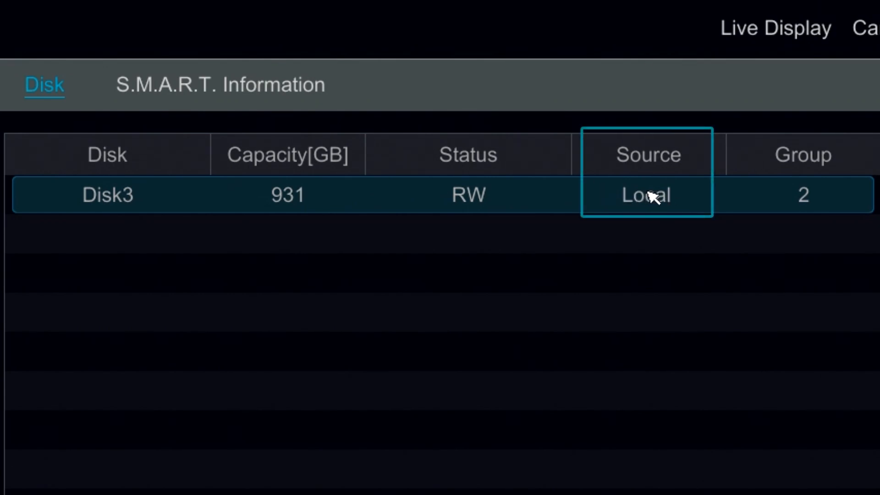
{"action": "mouse_move", "coordinate": [642, 212]}
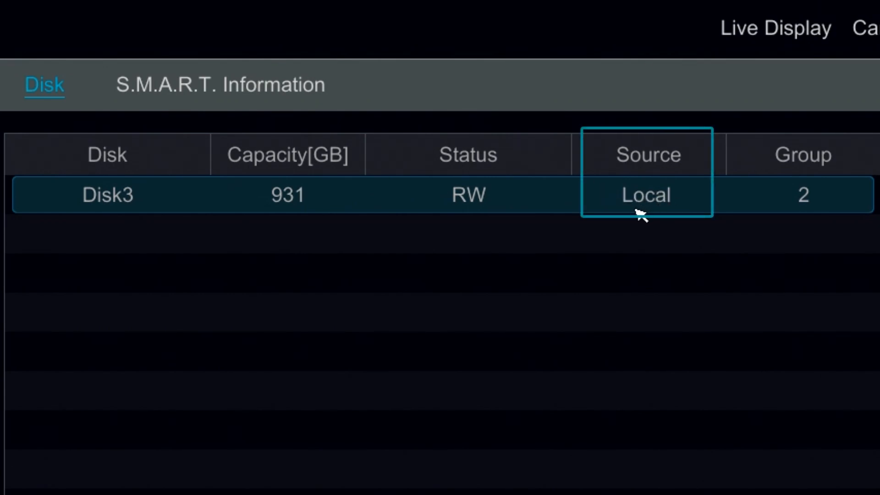
{"action": "mouse_move", "coordinate": [633, 219]}
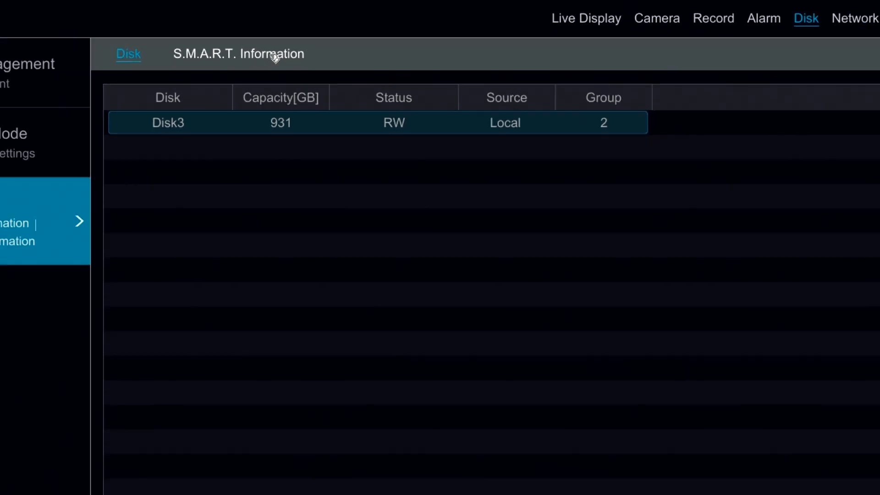
Show Disk3's S.M.A.R.T. information and scroll the attribute list, all reading Normal.
{"action": "left_click", "coordinate": [247, 54]}
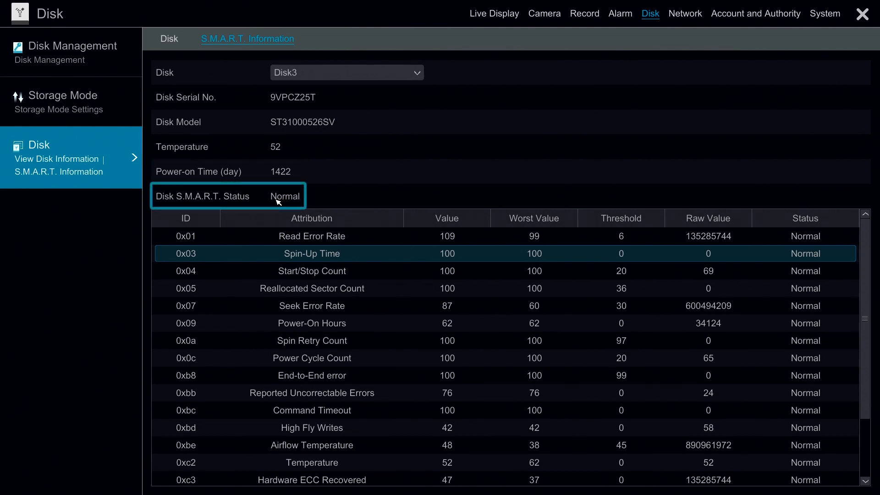
{"action": "mouse_move", "coordinate": [281, 199]}
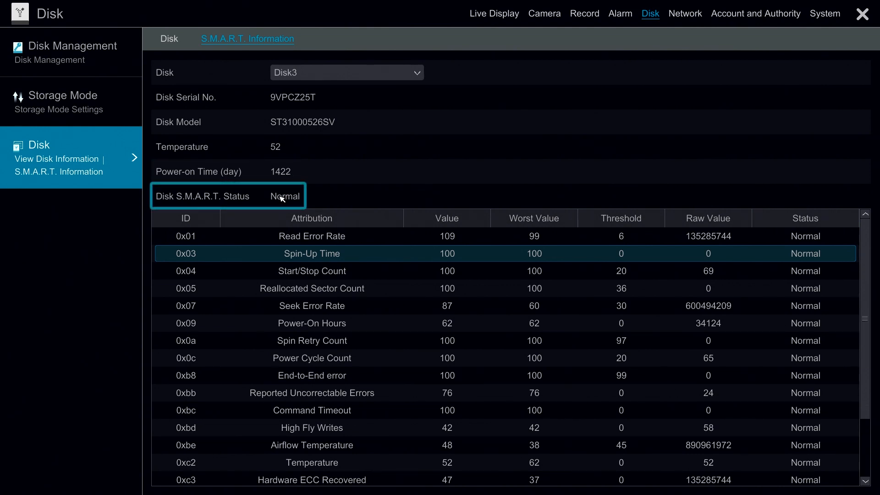
{"action": "left_click", "coordinate": [312, 271]}
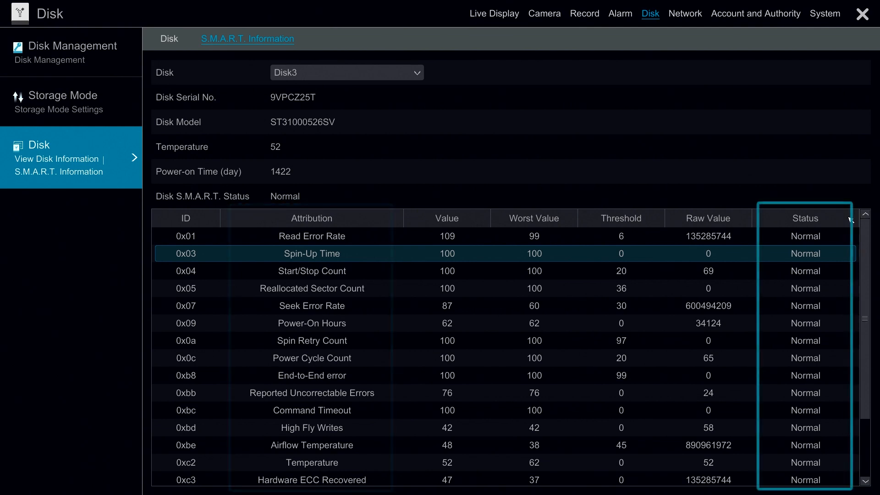
{"action": "scroll", "scroll_direction": "down", "scroll_amount": 3}
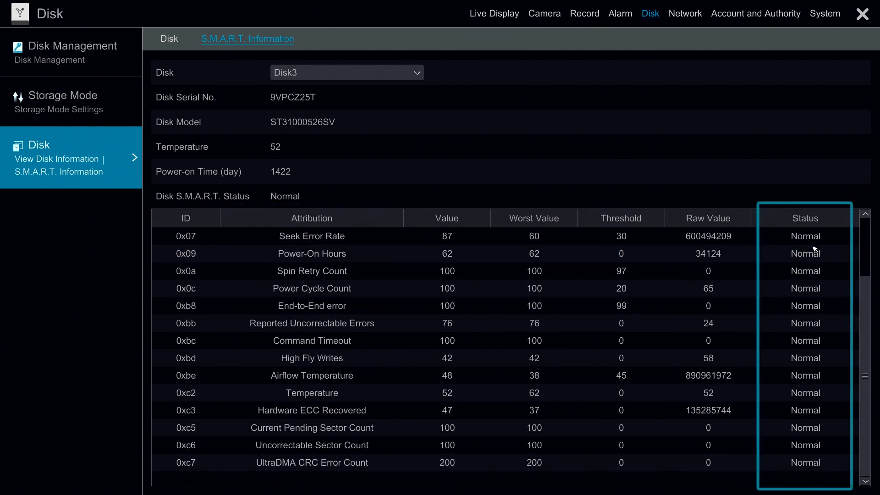